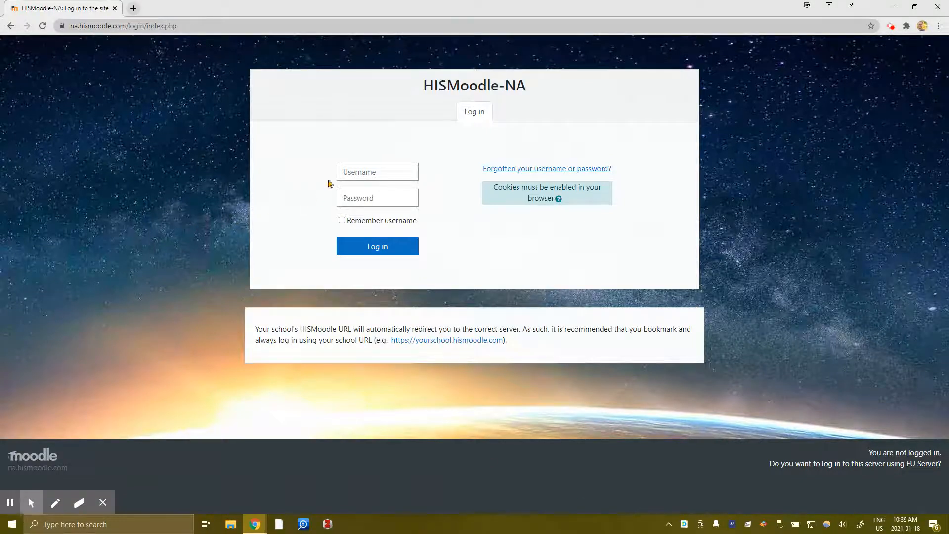
{"action": "left_click", "coordinate": [377, 171]}
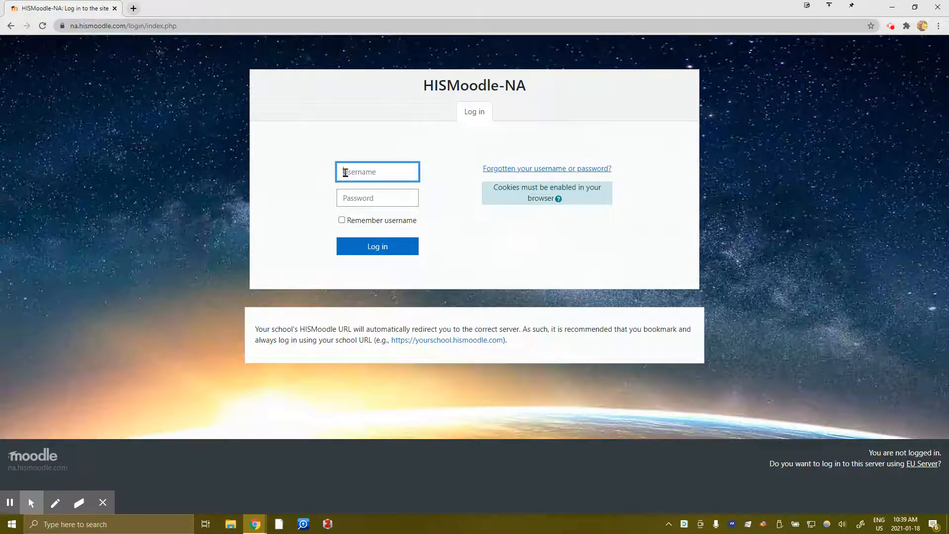
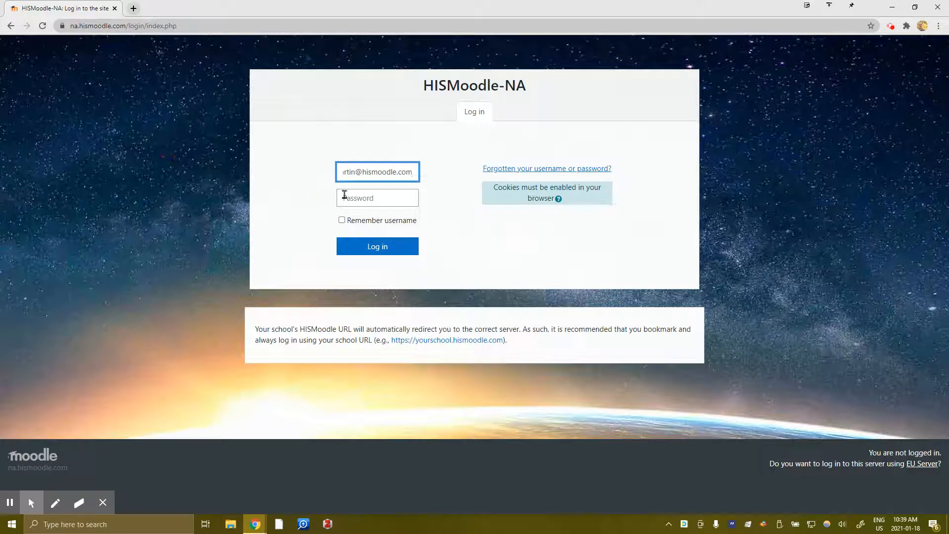
Type the account password into the Password field.
{"action": "left_click", "coordinate": [377, 197]}
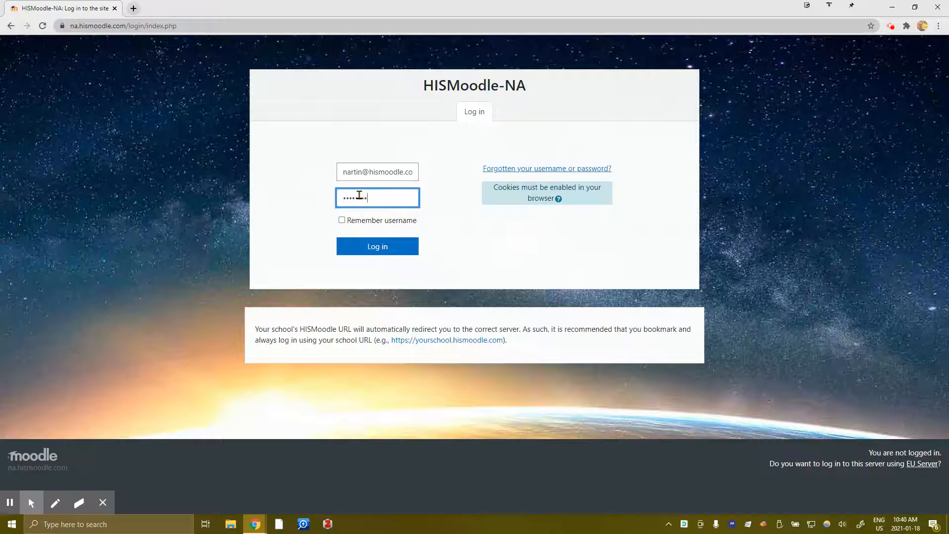
{"action": "type", "text": "•"}
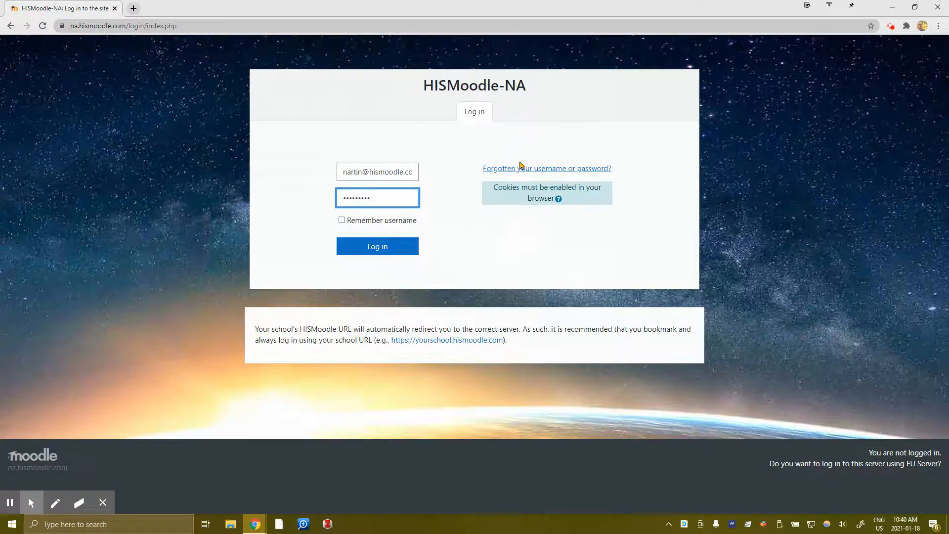
{"action": "mouse_move", "coordinate": [534, 177]}
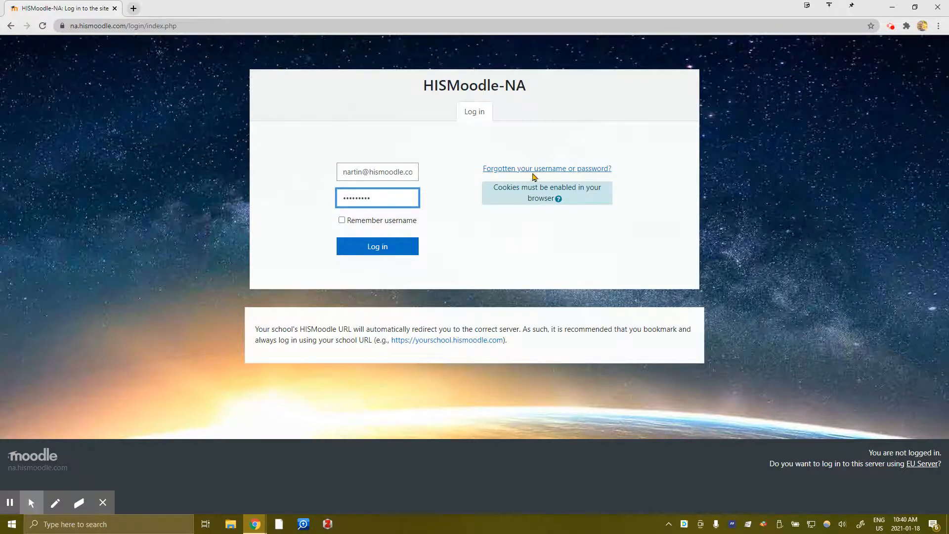
{"action": "mouse_move", "coordinate": [547, 176]}
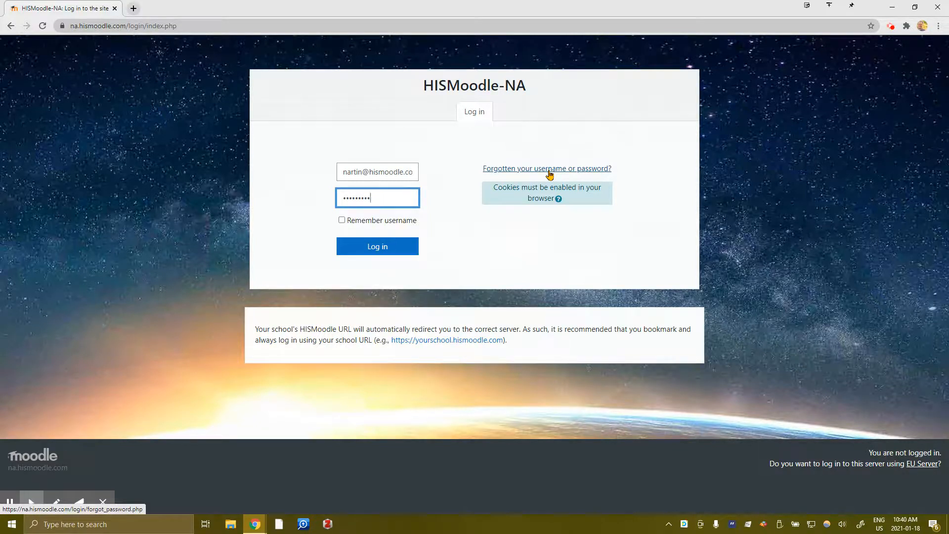
{"action": "mouse_move", "coordinate": [365, 234]}
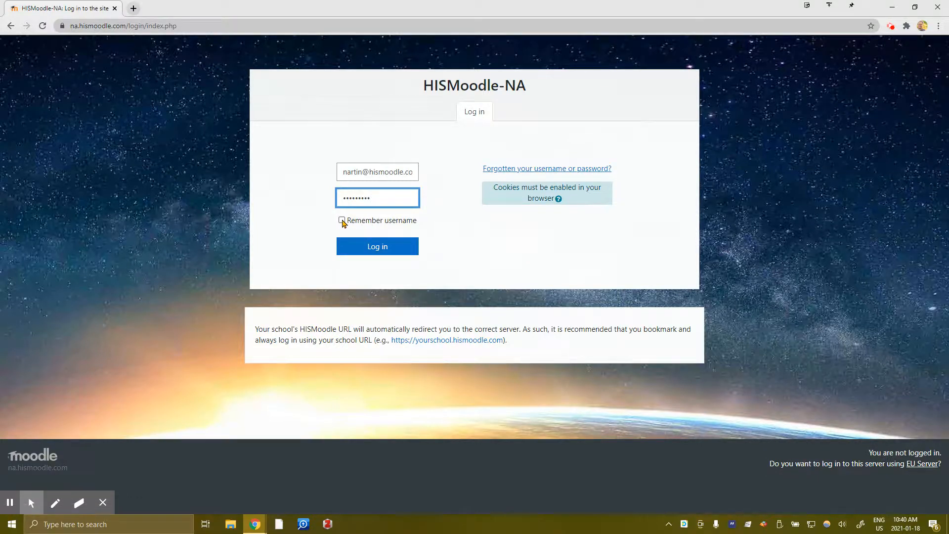
Tick the 'Remember username' checkbox on the login form.
{"action": "left_click", "coordinate": [342, 220]}
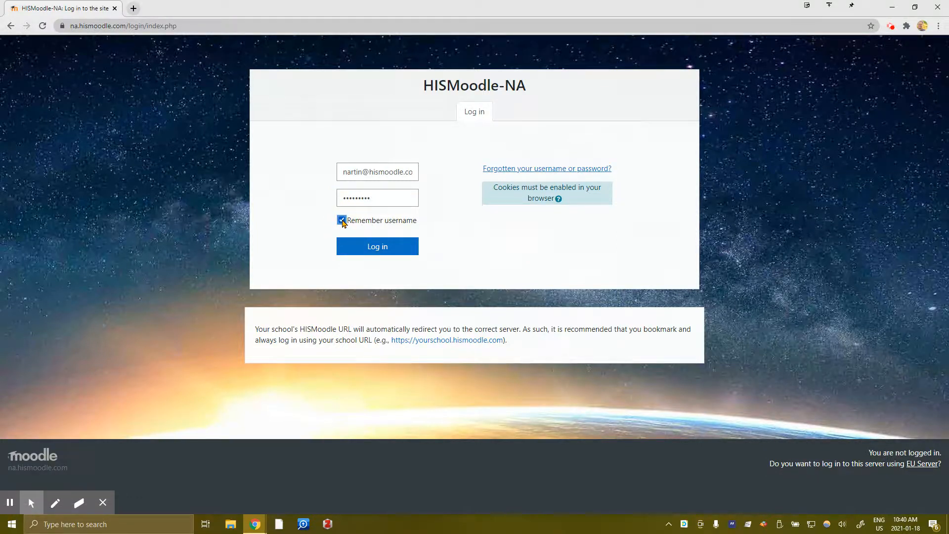